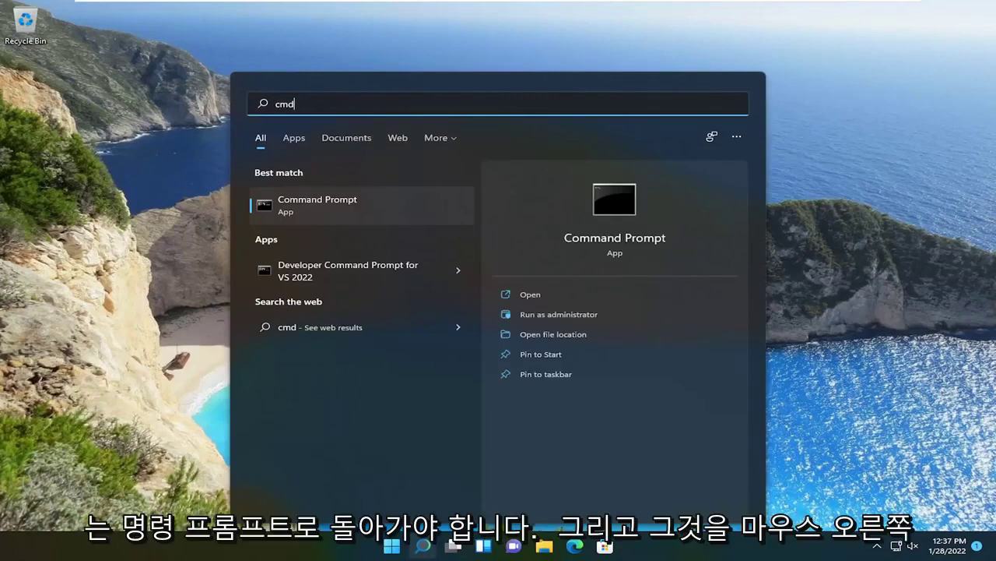
Run Command Prompt as administrator and approve the User Account Control prompt.
right_click(317, 205)
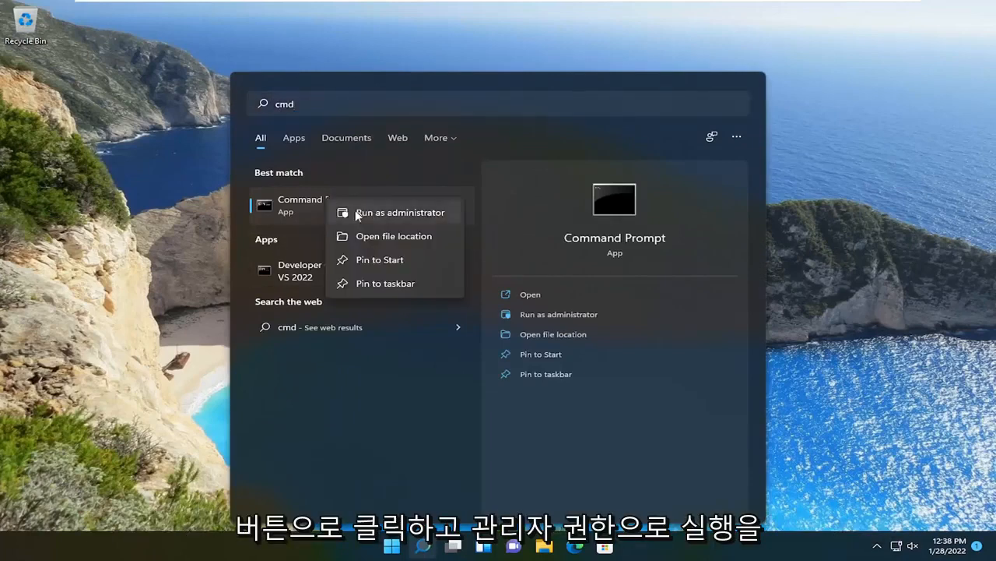
click(399, 212)
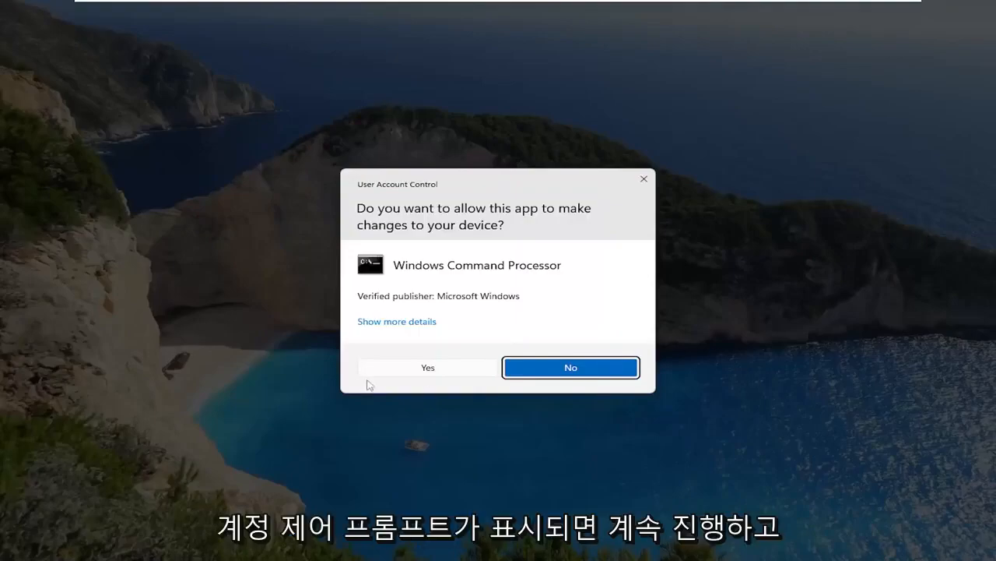
click(428, 367)
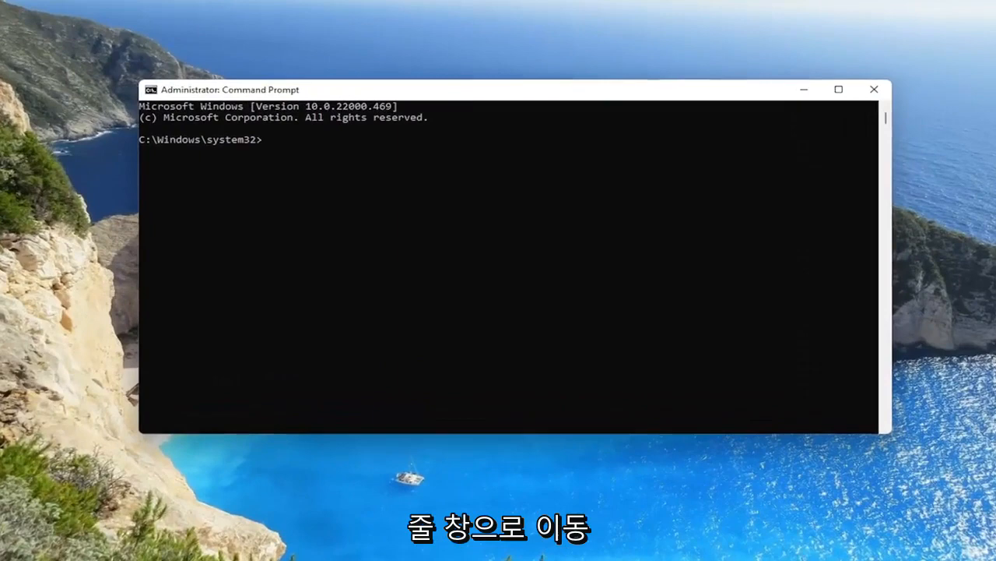
Enter 'diskpart' at the administrator prompt to start DiskPart.
text(disk)
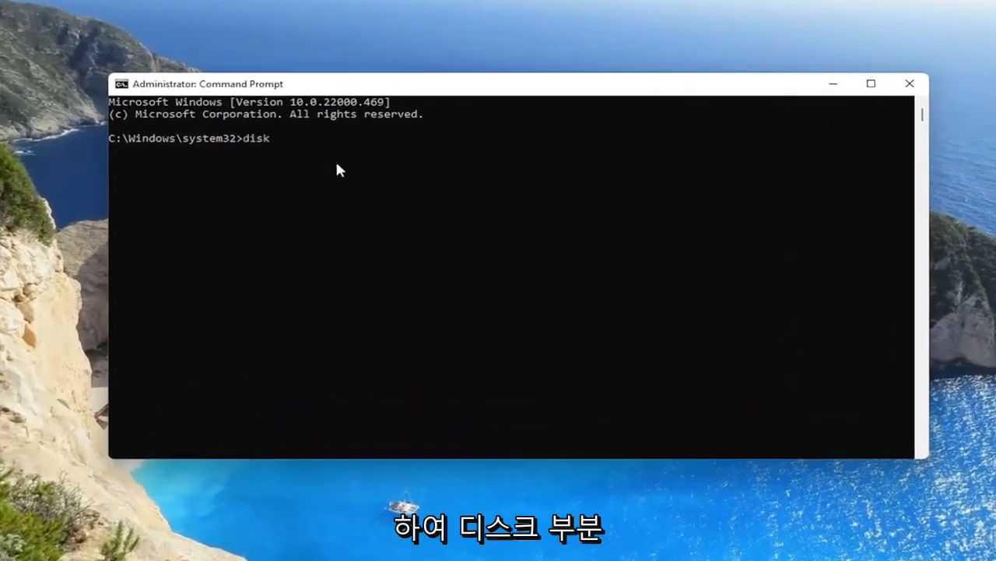
text(part)
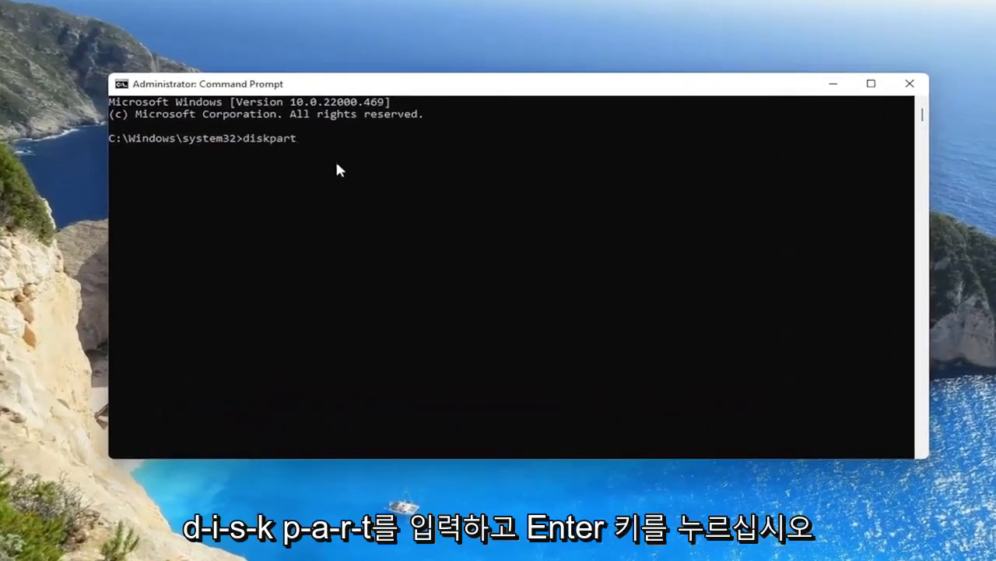
mouse_move(267, 214)
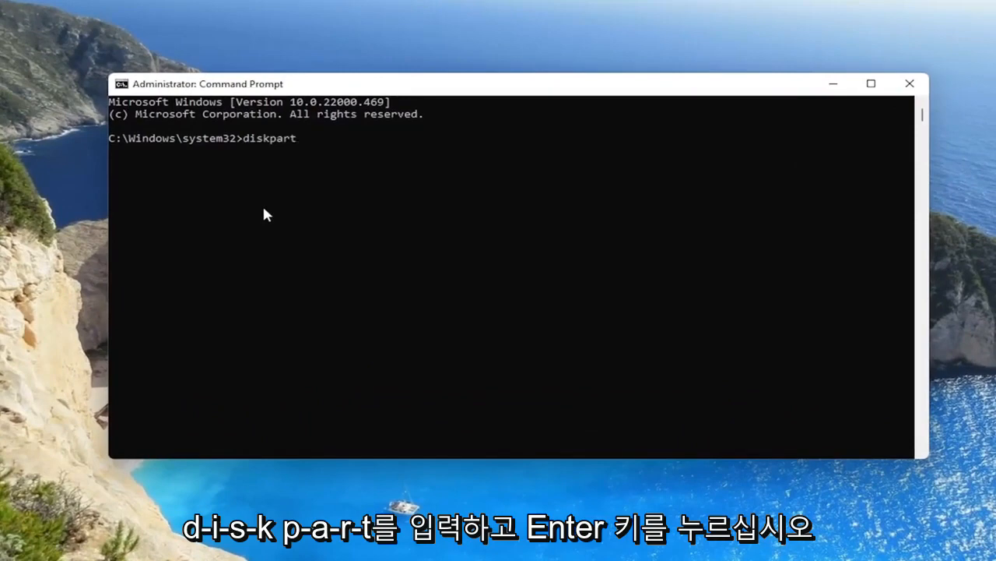
key(Enter)
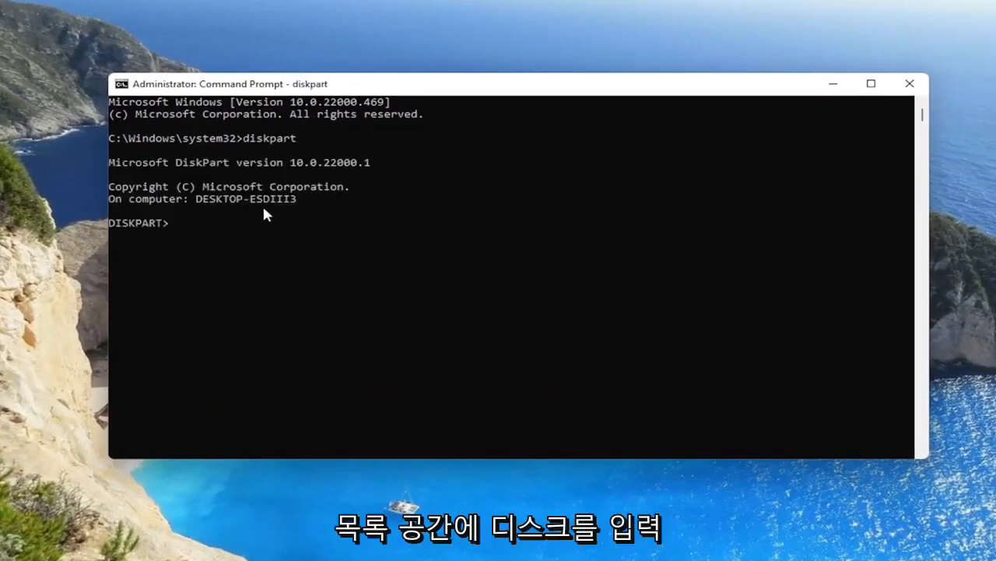
Enter 'list disk' to show Disk 0, online at 65 GB.
text(list)
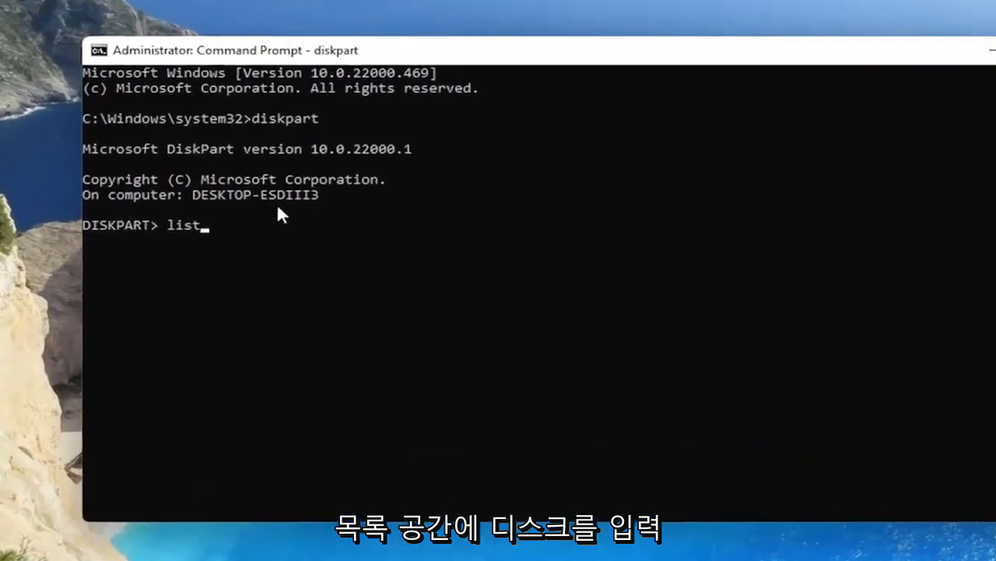
text(disk)
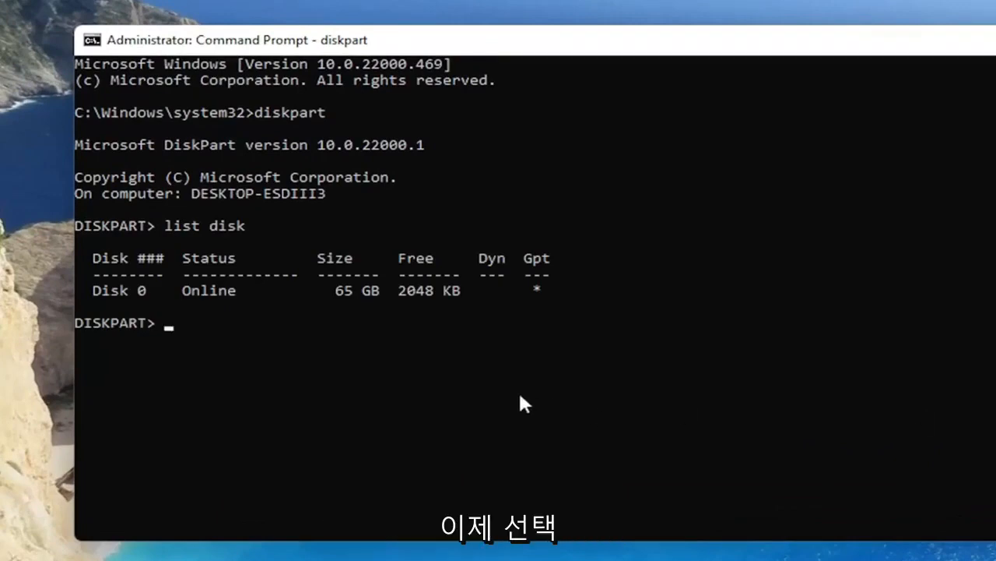
Enter 'select disk0', which returns SELECT help, then begin typing 'convert dynamic'.
text(select di)
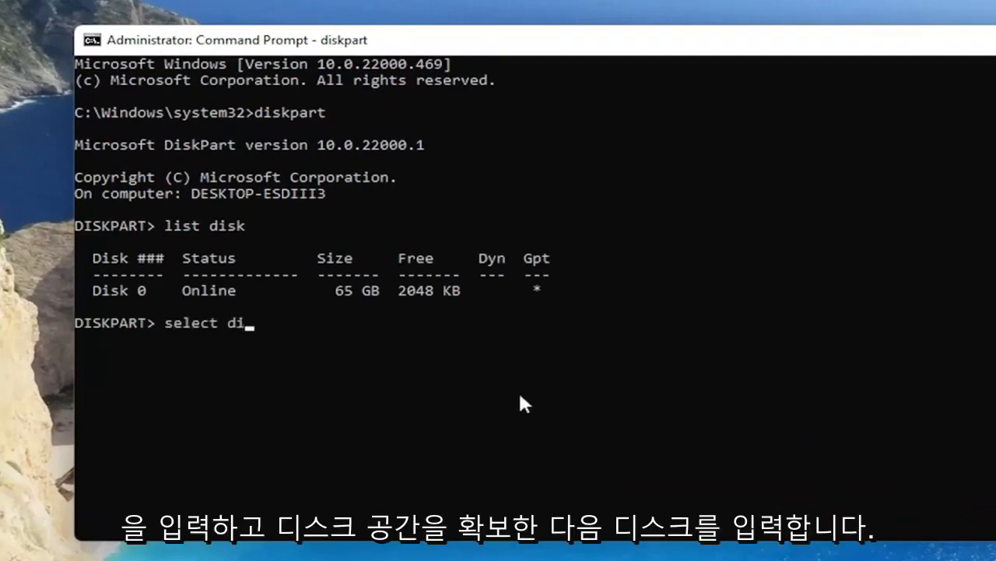
text(sk)
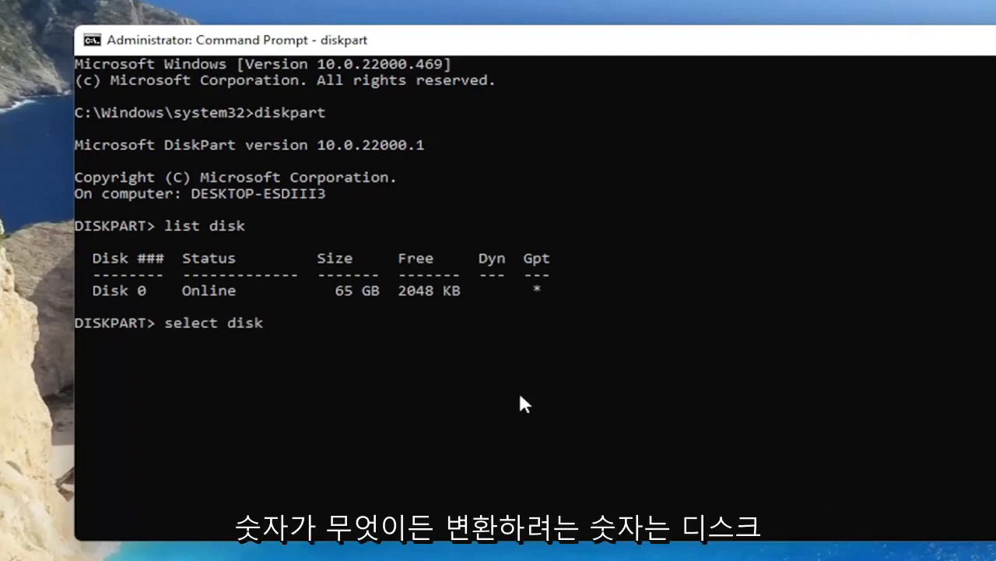
text(0)
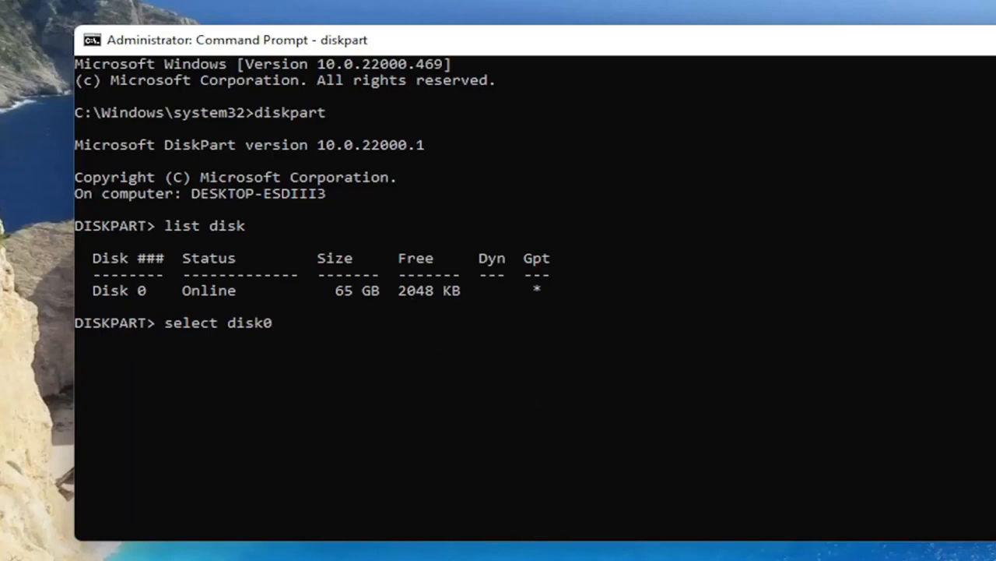
mouse_move(164, 300)
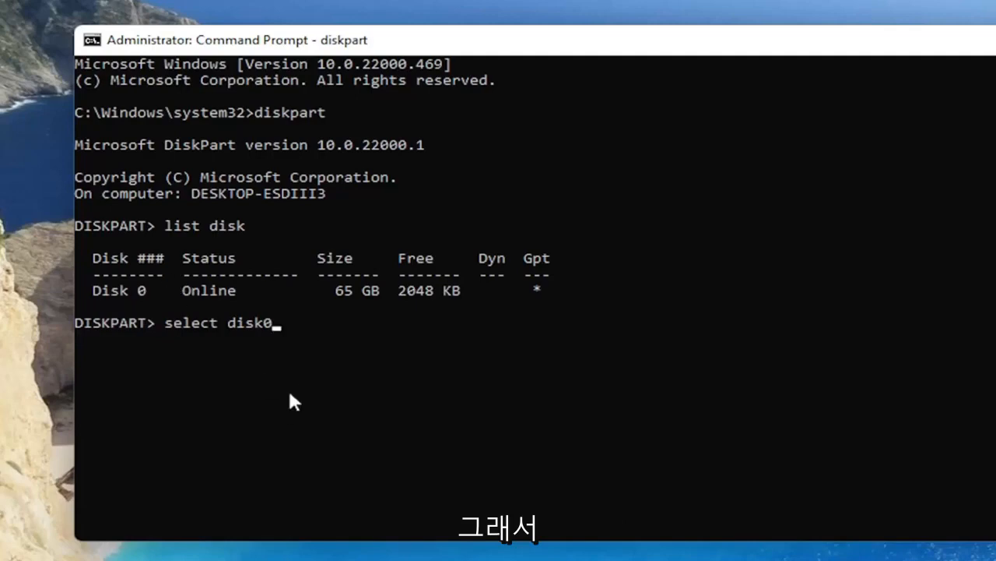
mouse_move(261, 335)
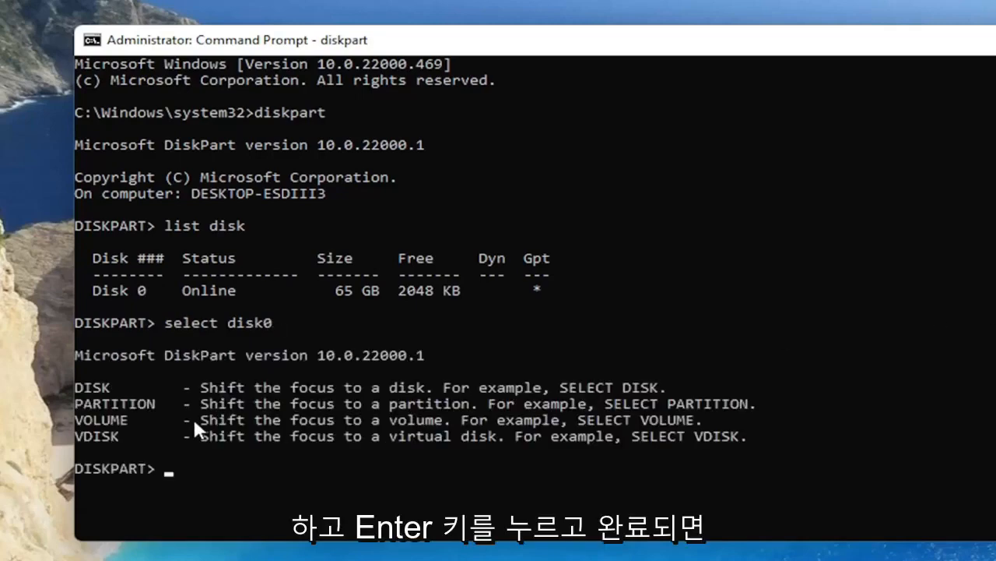
text(convert dynamic)
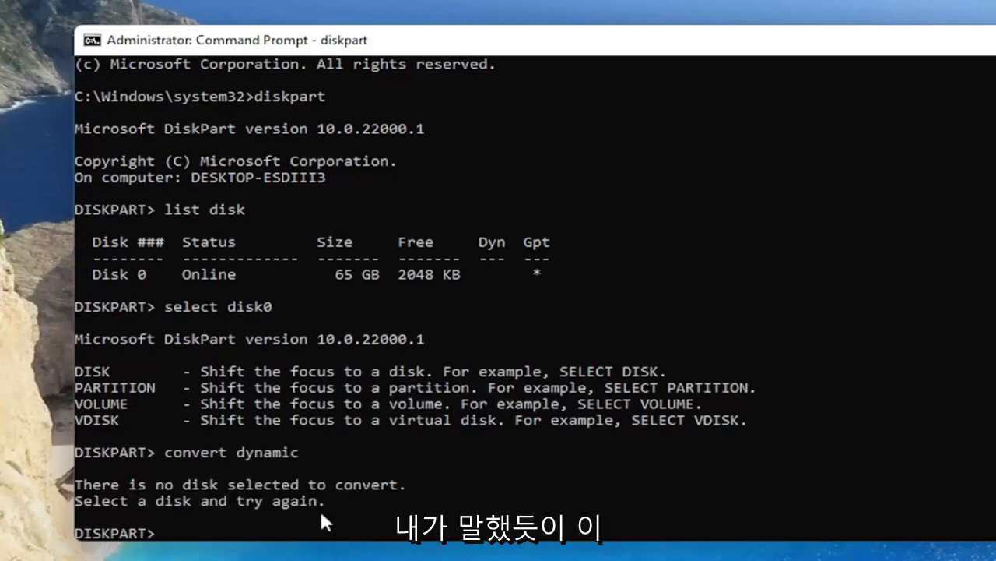
mouse_move(292, 373)
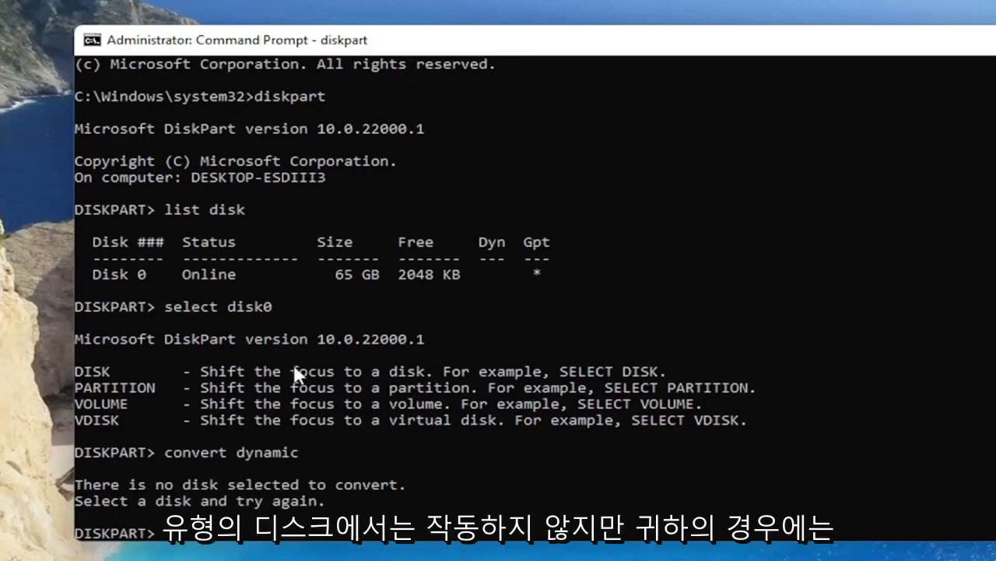